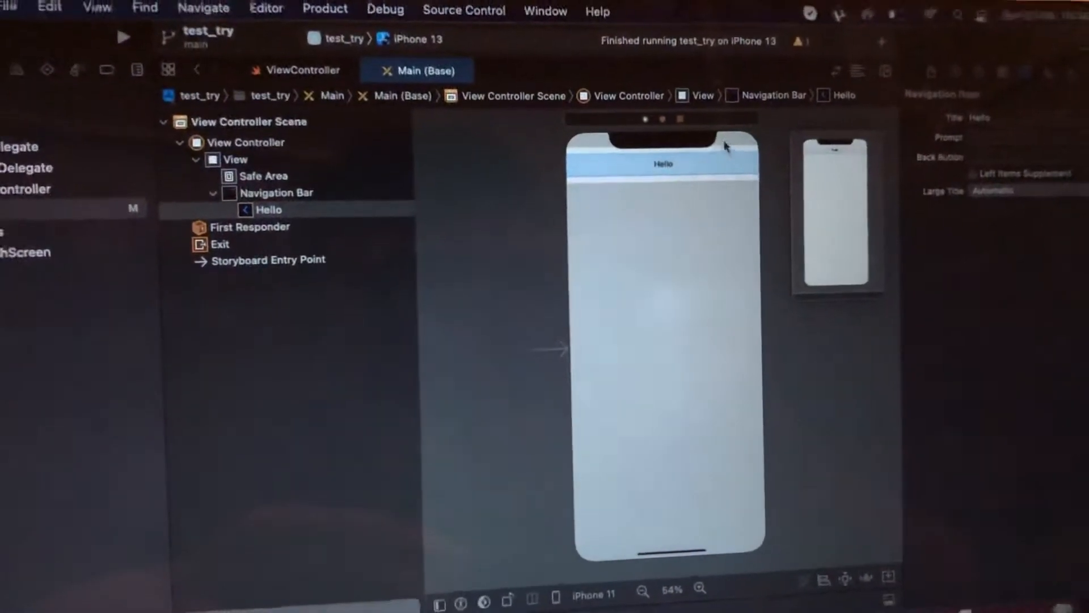
Step: Select the "Hello" Navigation Bar under View Controller > View in the document outline
left_click(278, 193)
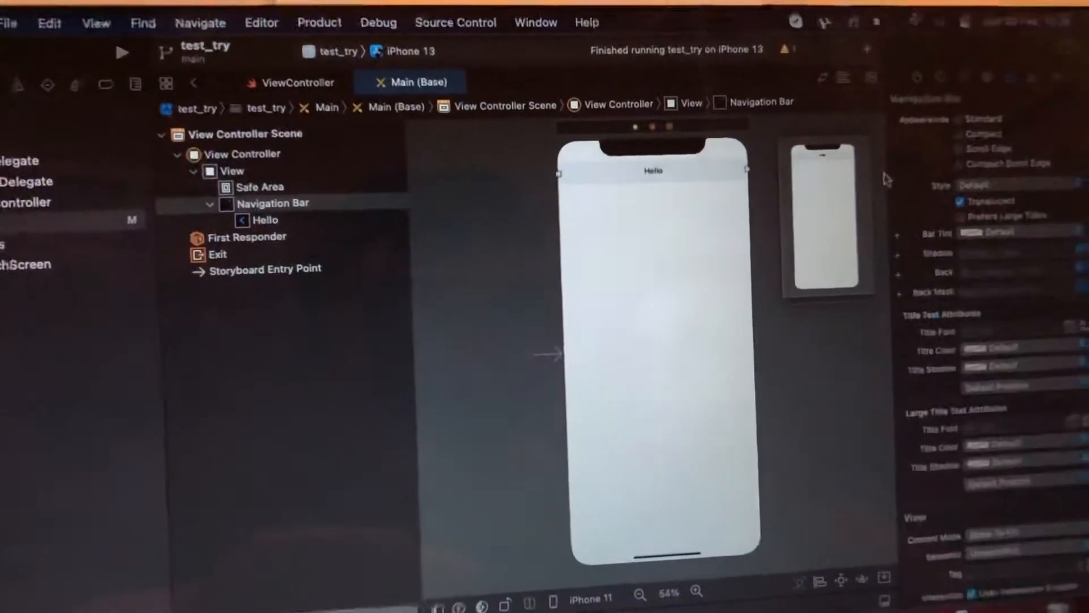